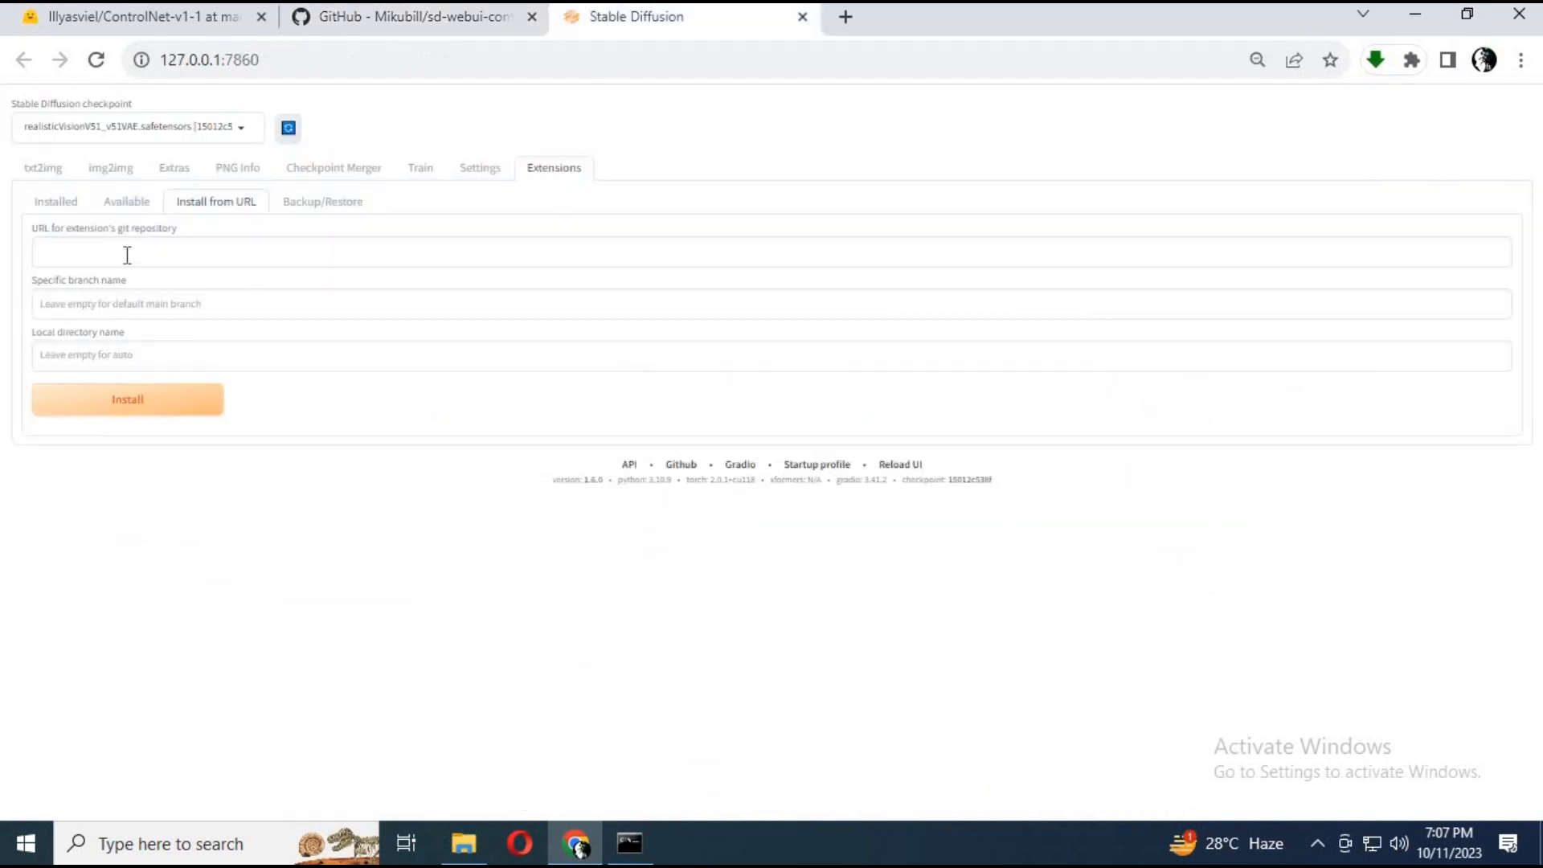
Step: Paste the ControlNet repository link into the Install from URL field
right_click(126, 252)
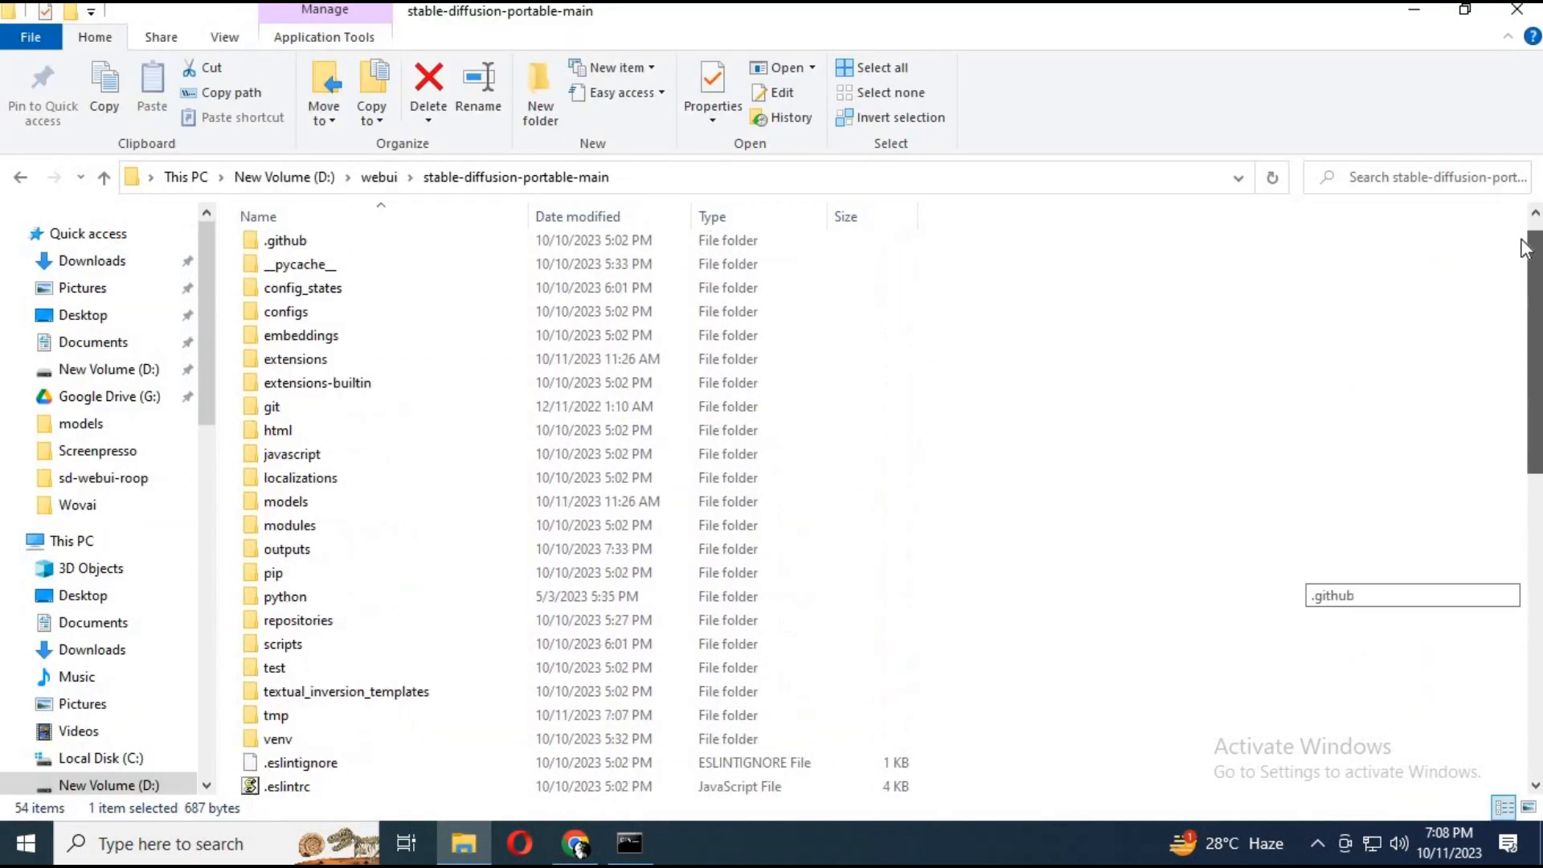
Step: Browse into the stable-diffusion-portable-main folder to reach the extensions and models directories
click(576, 844)
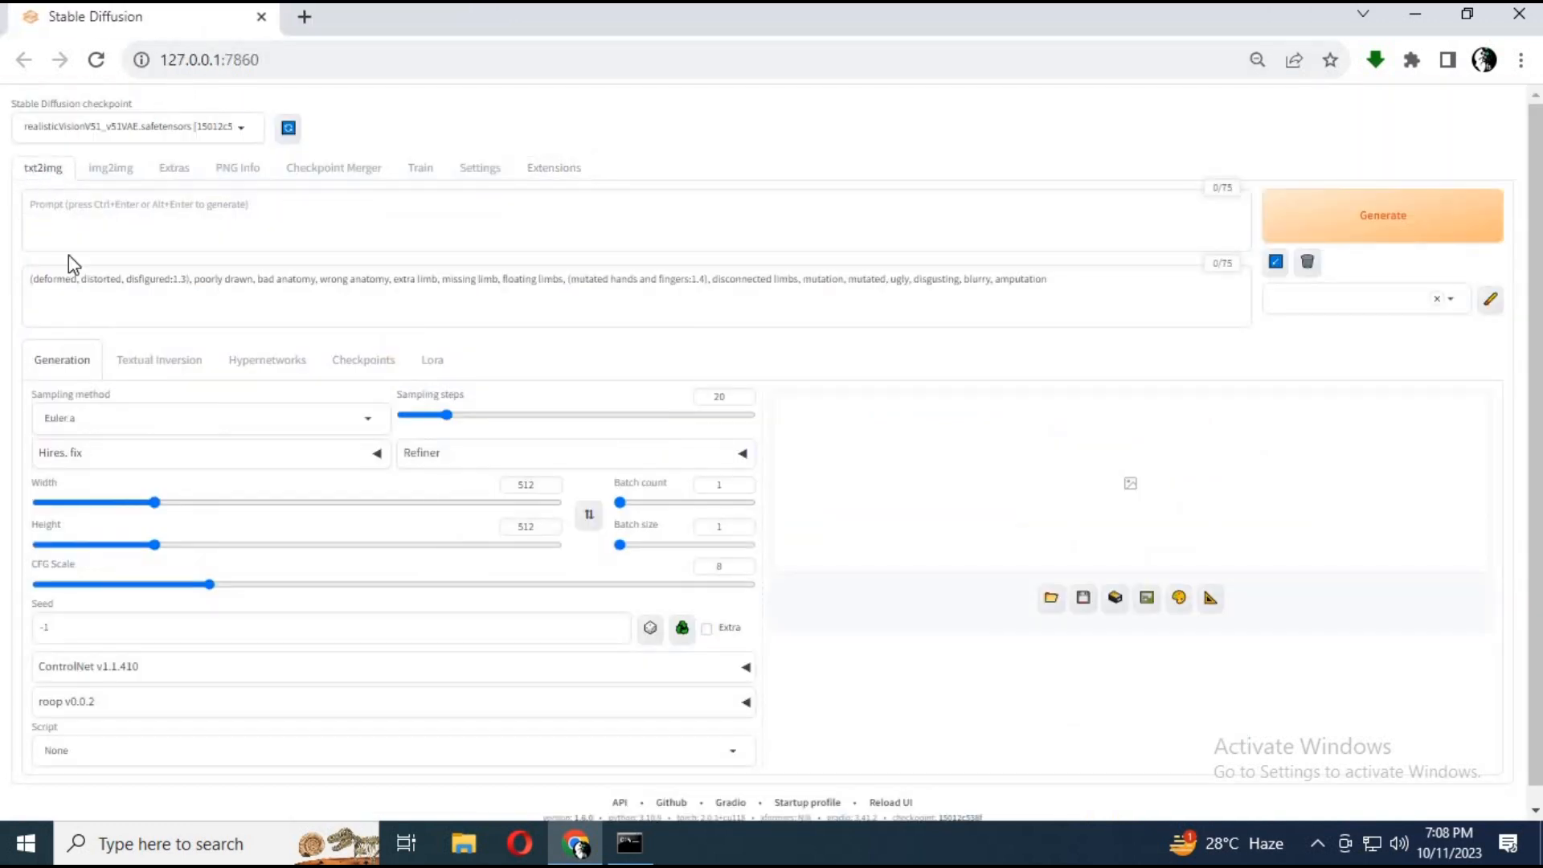
Step: Enable ControlNet unit 0 as Inpaint with inpaint_only+lama, the sd15 inpaint model, Balanced, Resize and Fill
click(744, 665)
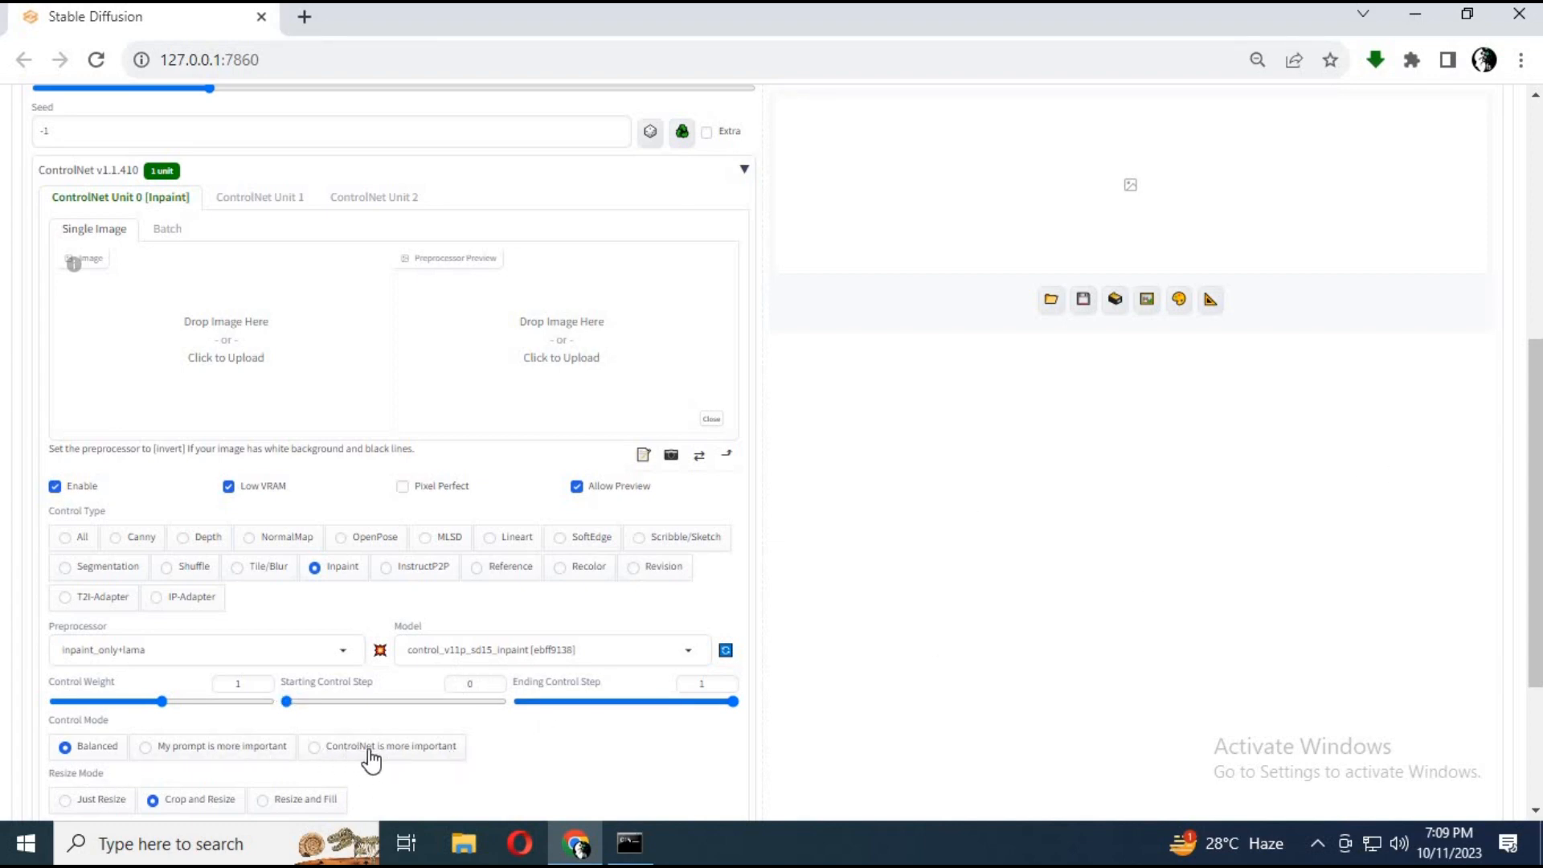
click(314, 746)
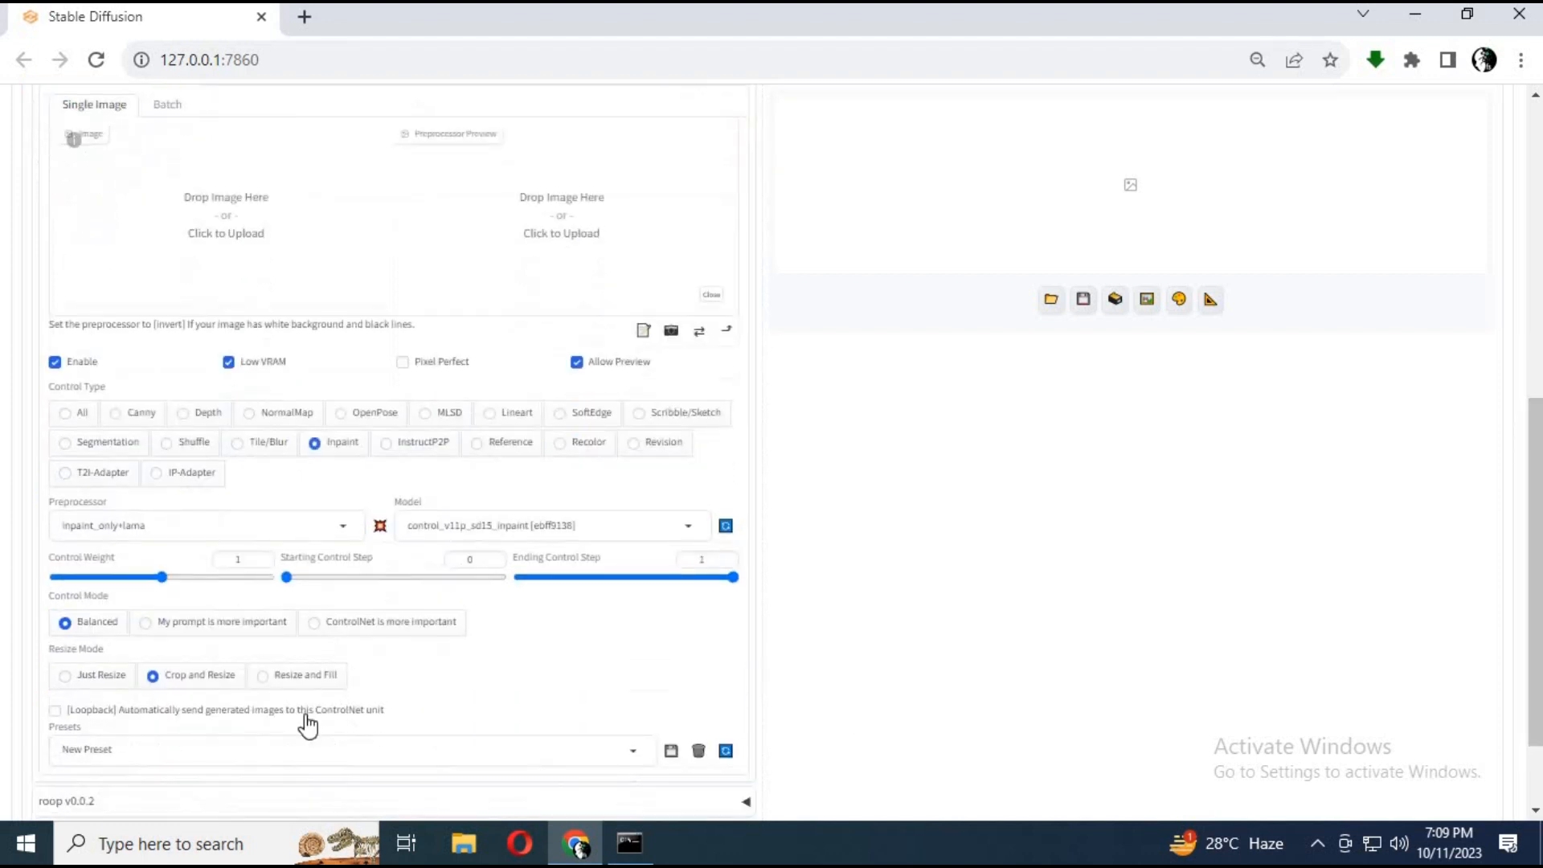
mouse_move(280, 689)
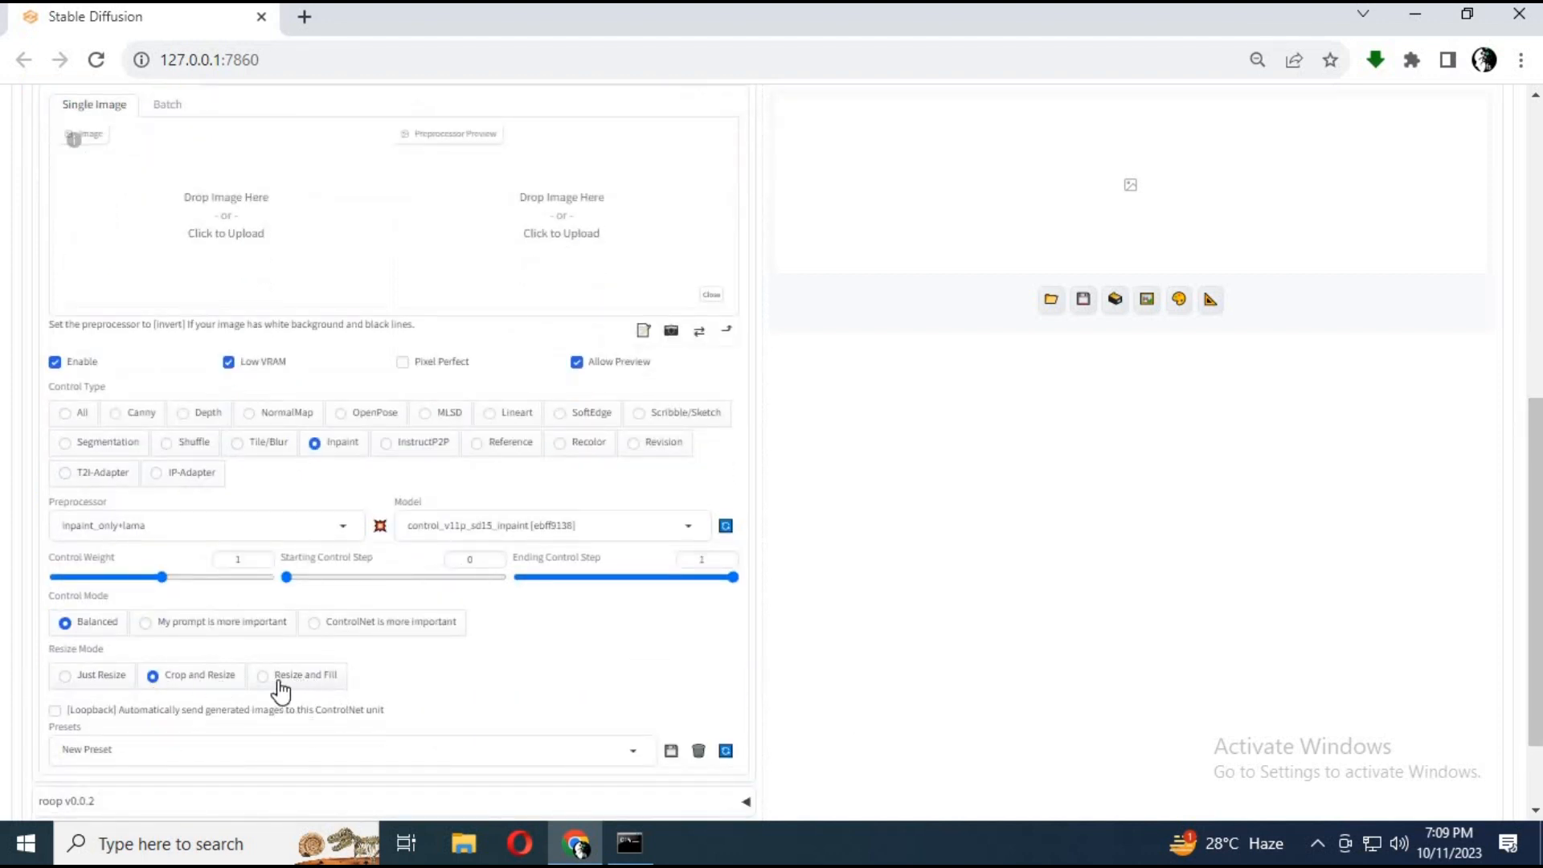
click(262, 675)
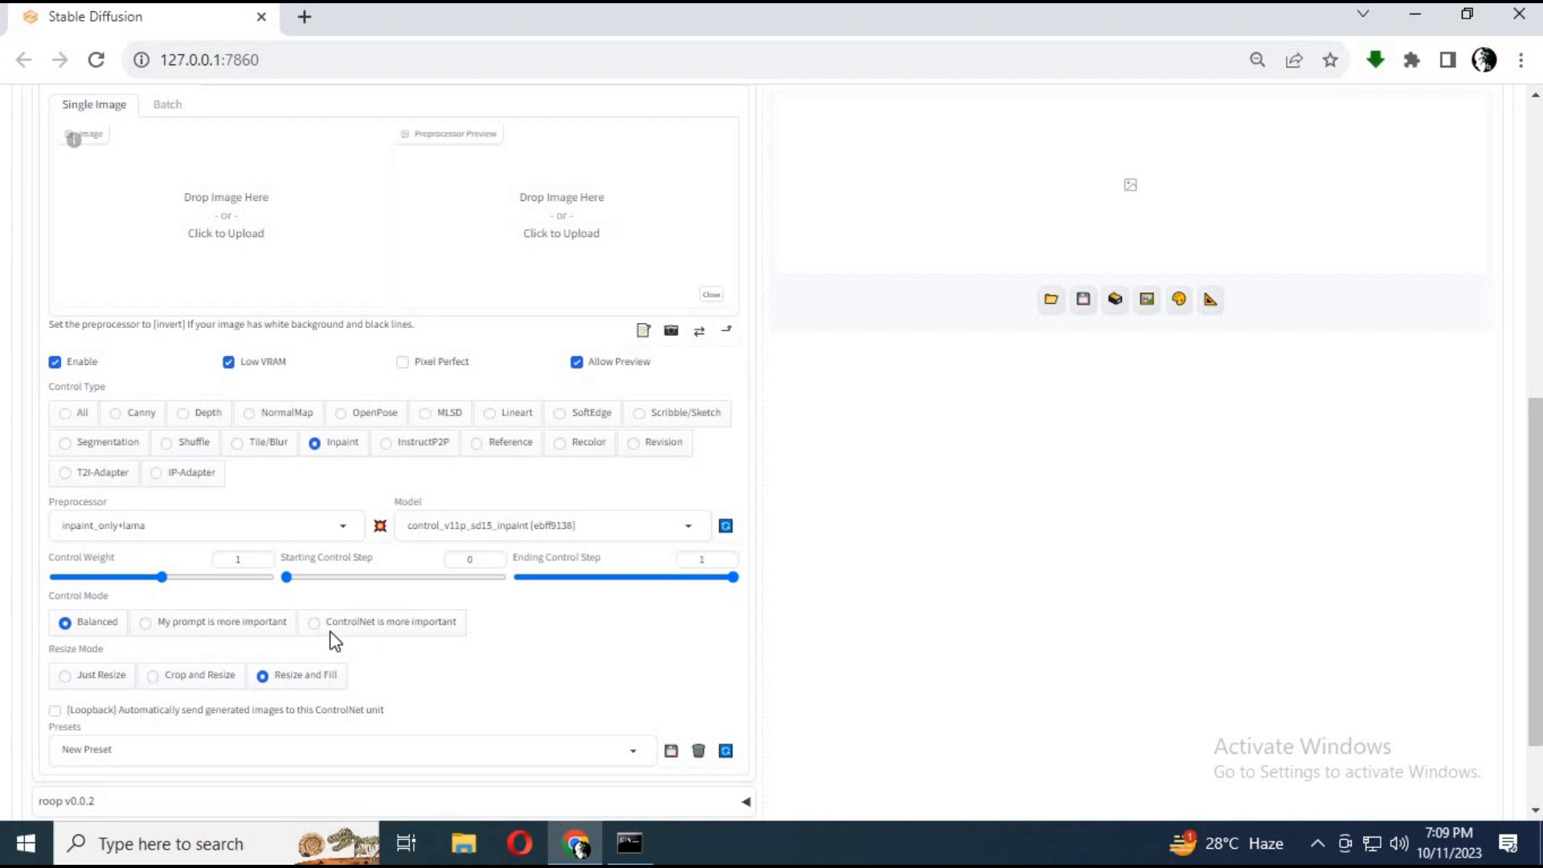